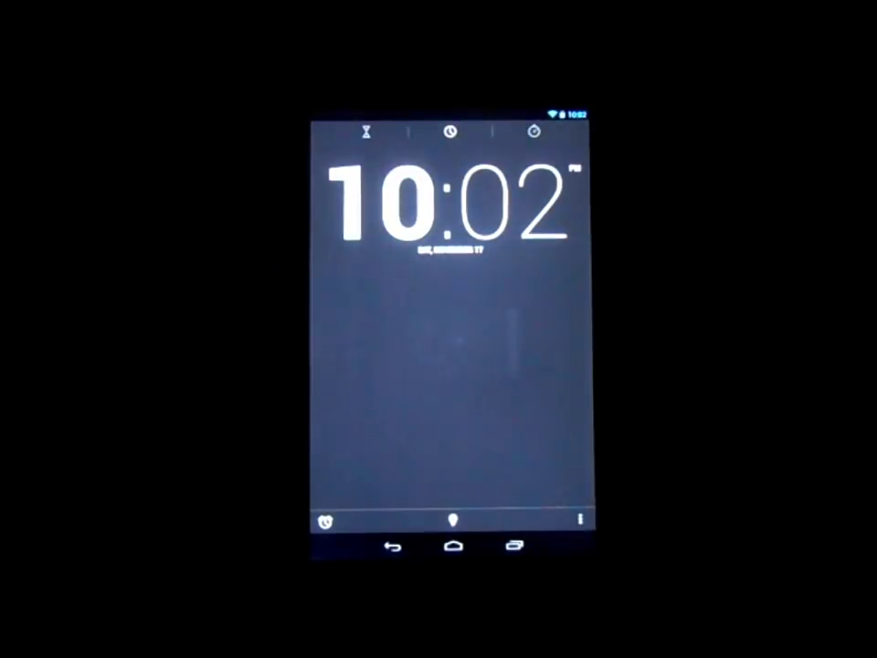
- Leave the Clock app so the Gallery album list comes up
left_click(534, 132)
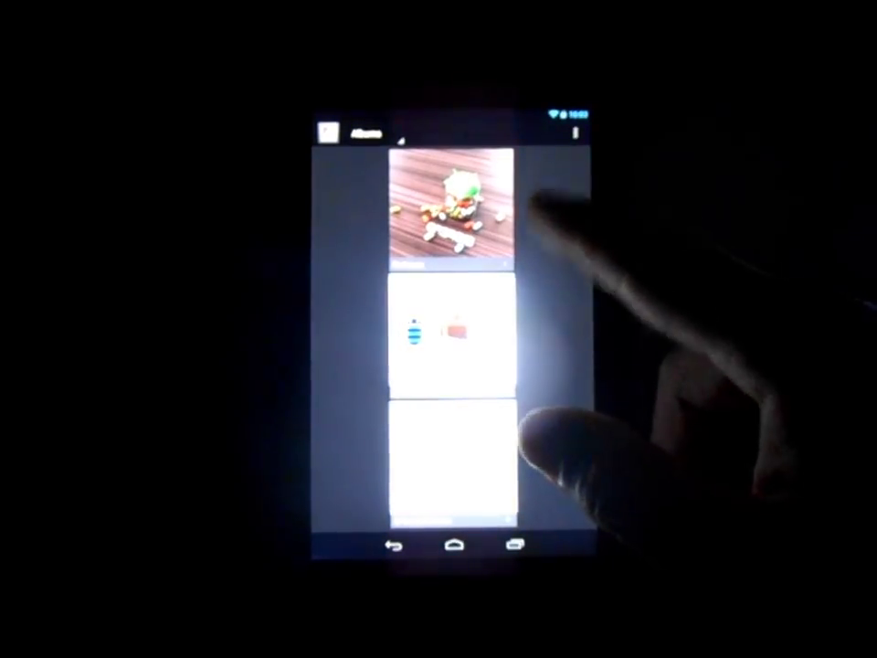
- Leave Gallery and land back on the home screen launcher
left_click(439, 338)
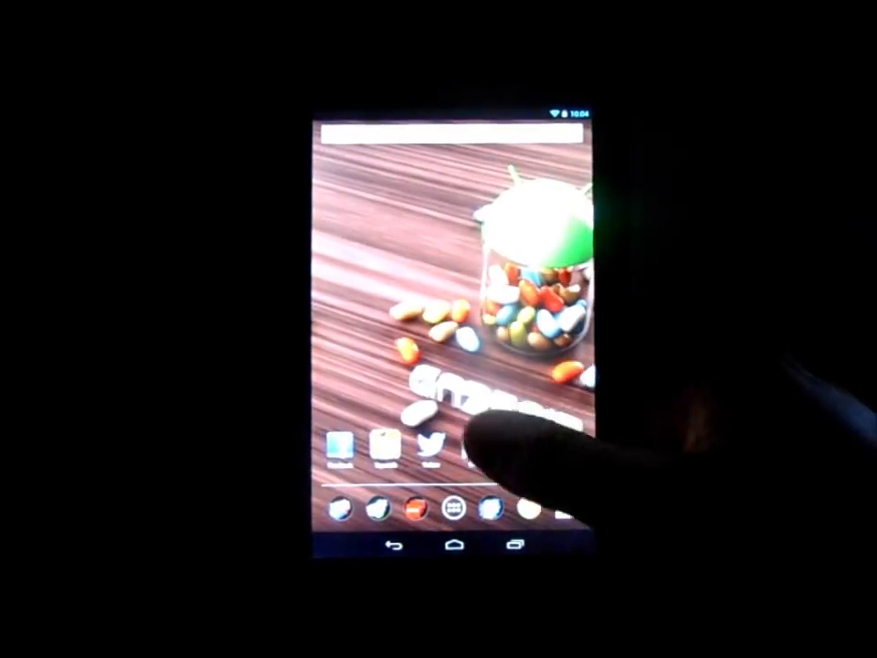
- Switch to the home screen page with the Play Books and Magazines widgets
left_click(446, 516)
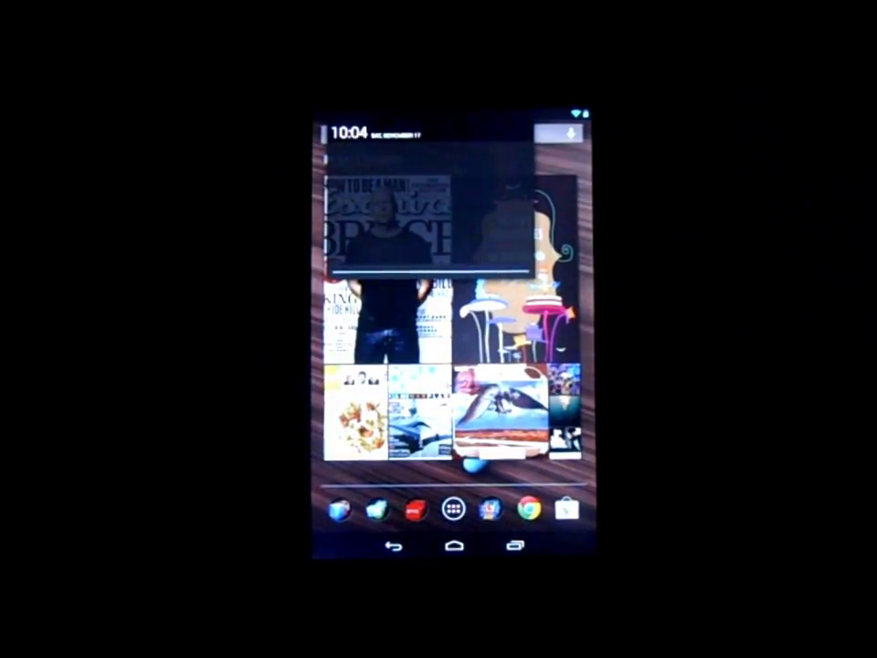
- Reach the full Settings list through the notification shade's Quick Settings
left_click(567, 128)
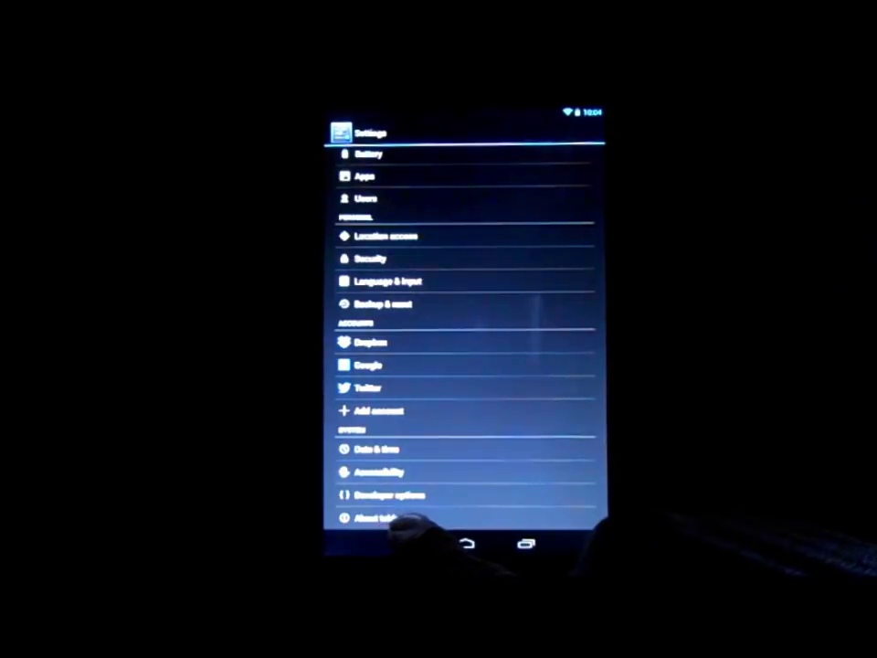
- Go to Developer options in the System section, showing USB debugging enabled
left_click(377, 520)
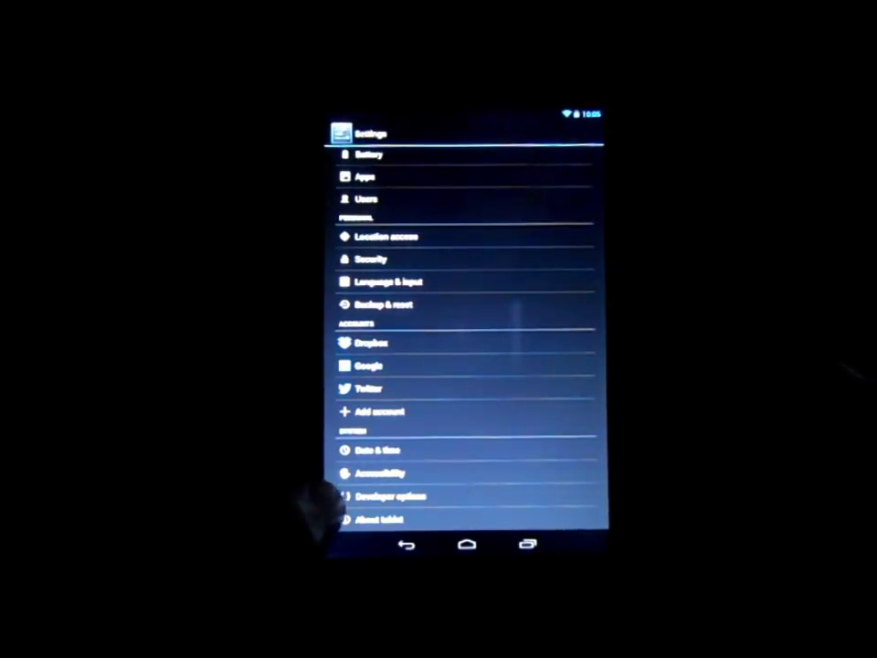
left_click(391, 497)
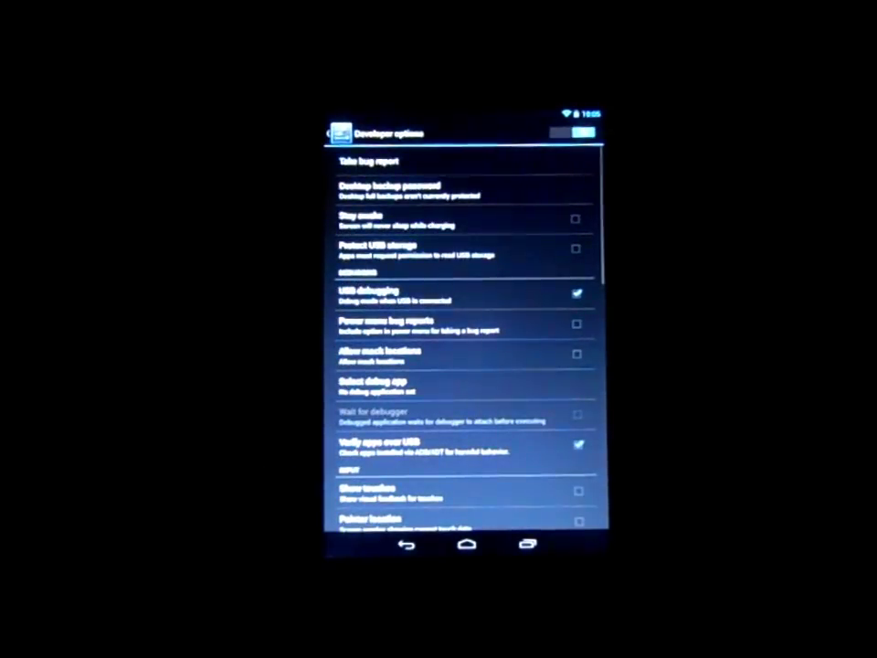
- Check About tablet and the build number, revisit Developer options, then return to the Settings list
left_click(408, 545)
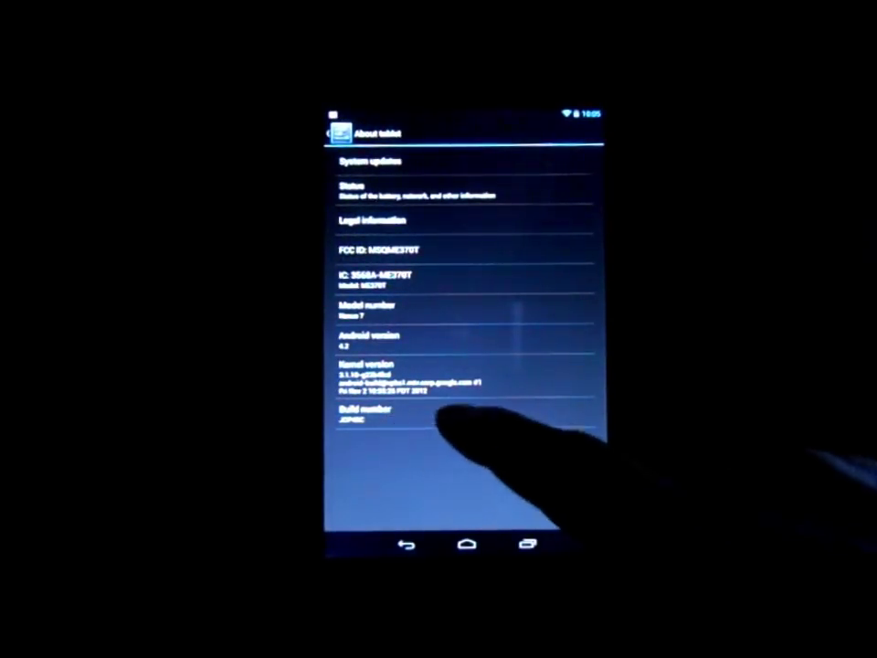
left_click(366, 413)
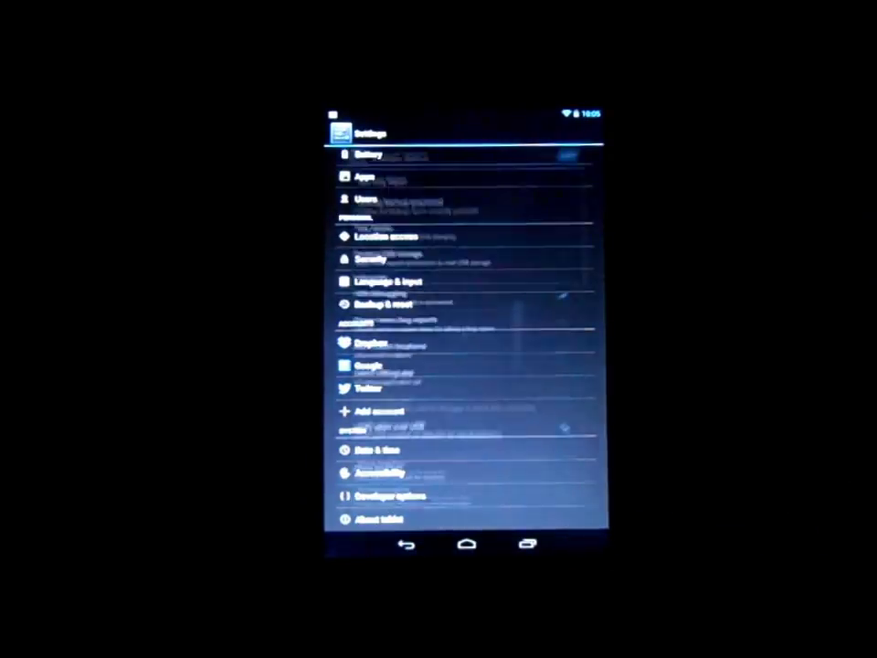
left_click(383, 501)
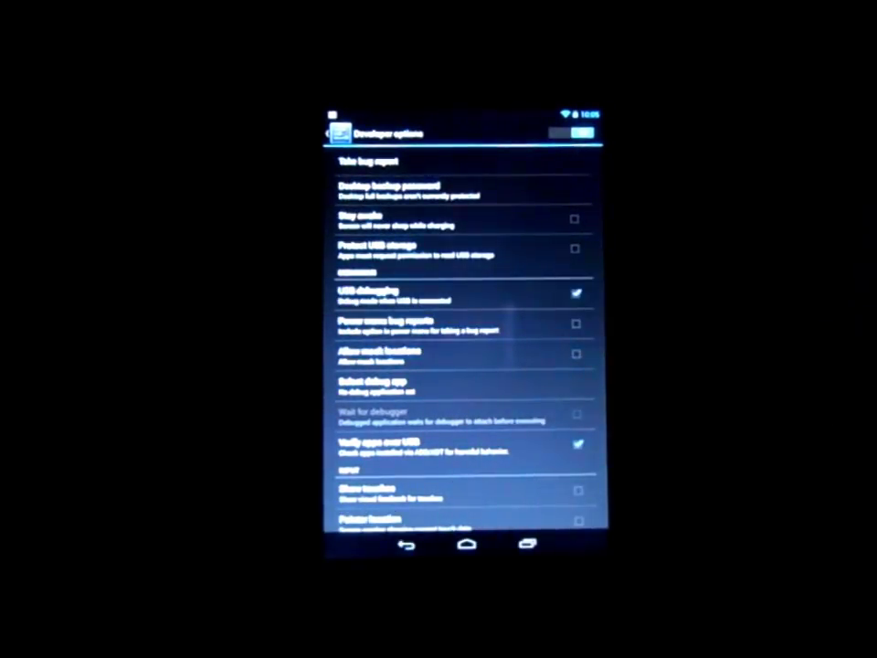
left_click(406, 544)
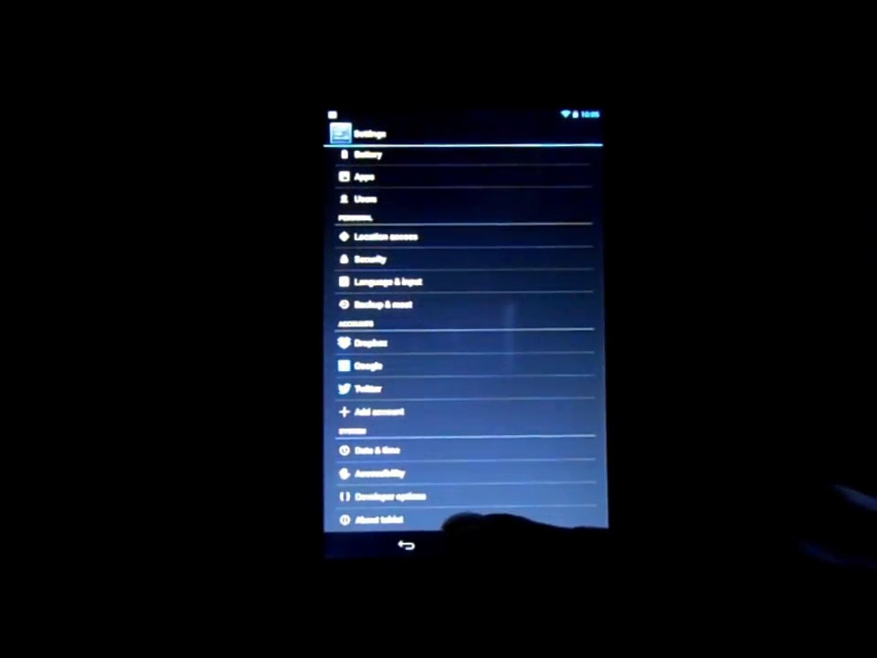
- Go to the Users page listing the owner account and the restricted Kids profile
left_click(376, 519)
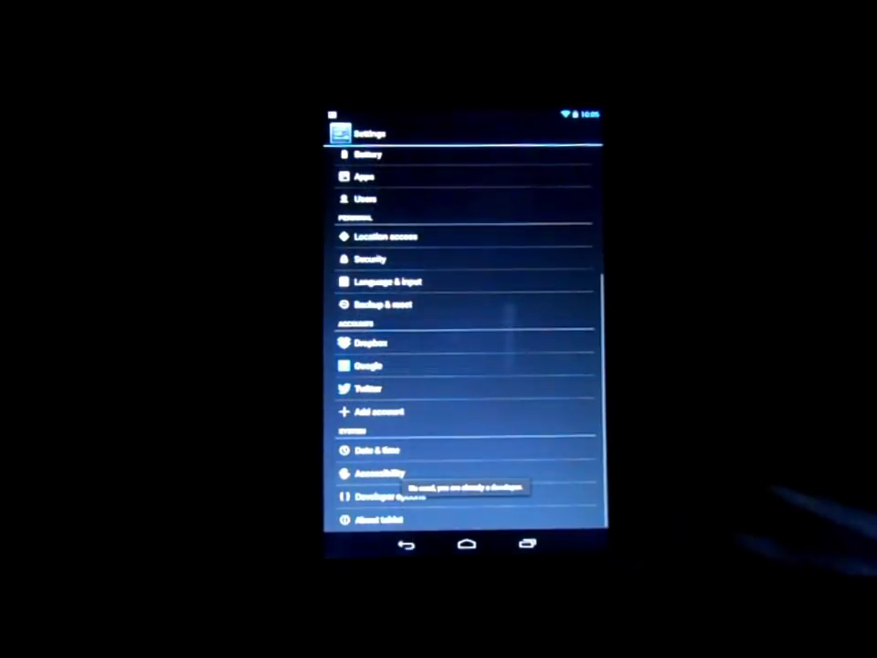
scroll("up", 3)
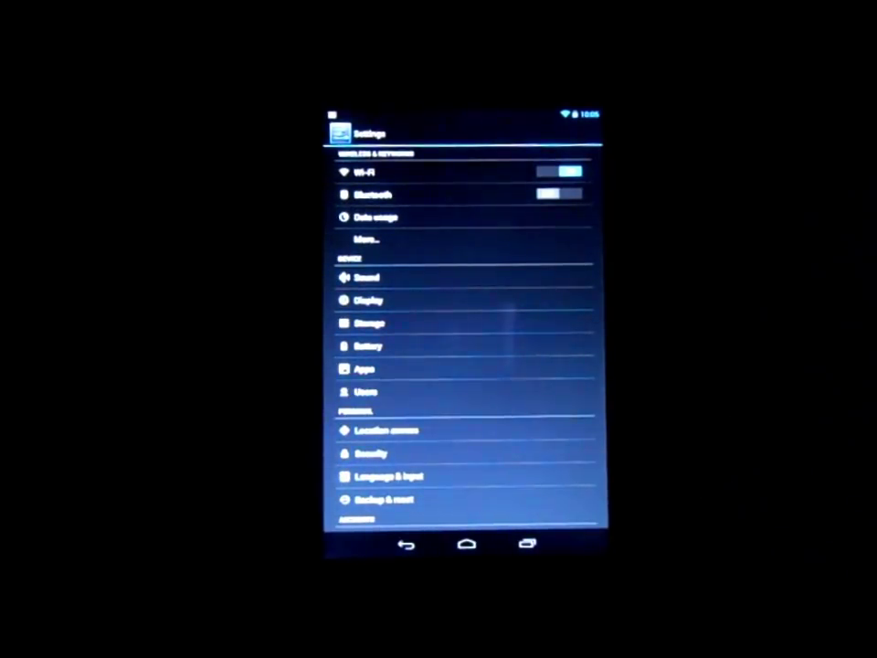
left_click(367, 391)
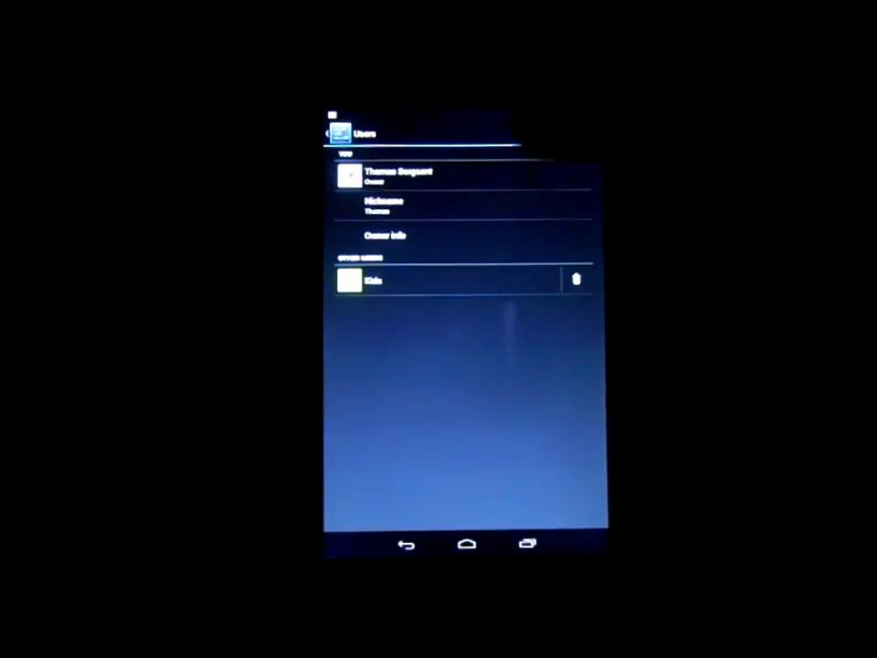